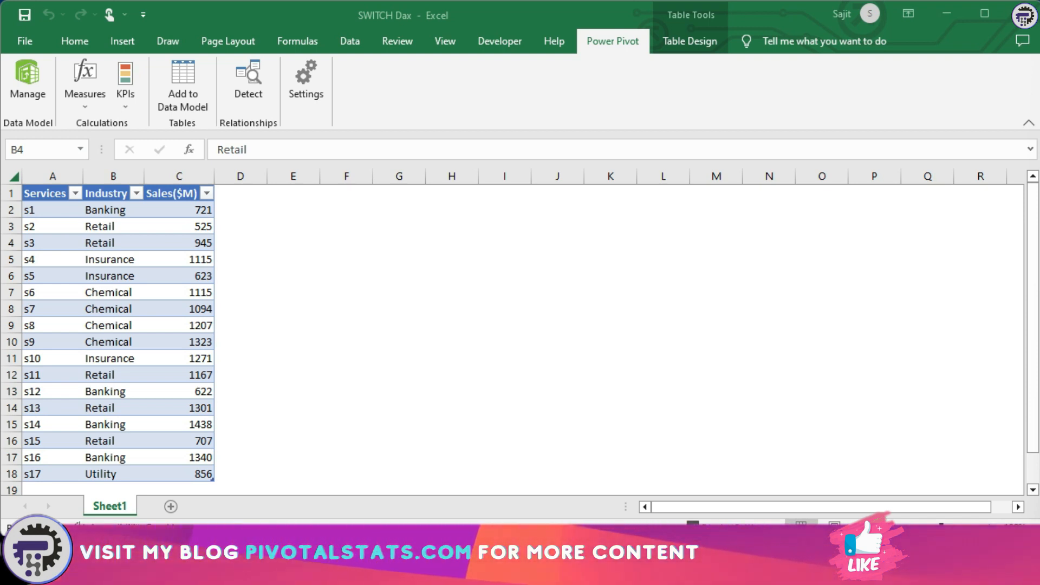
- Add the Services–Industry–Sales table to the Power Pivot data model as Service_Industry
left_click(113, 176)
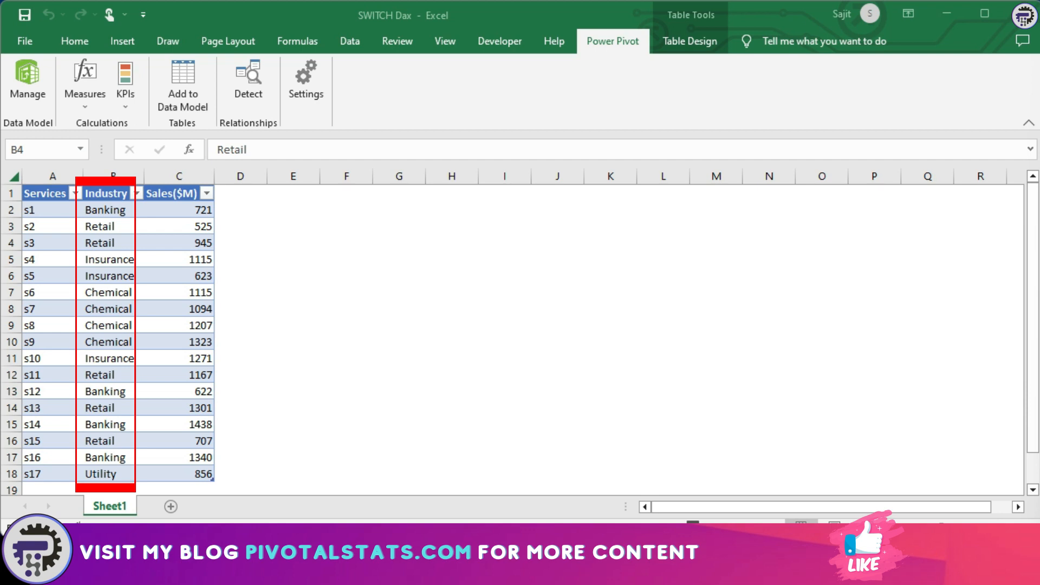
left_click(113, 242)
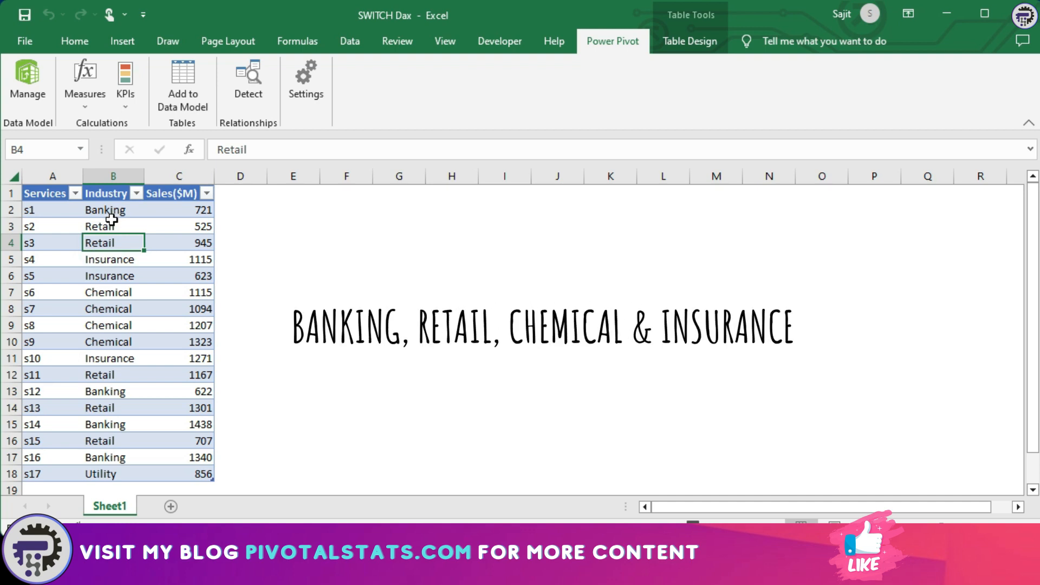
mouse_move(111, 260)
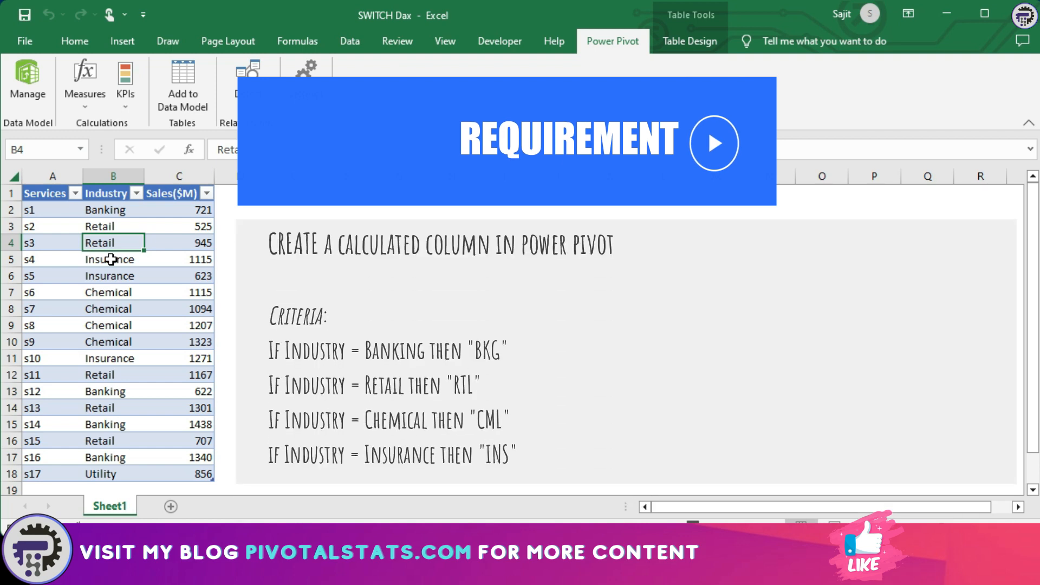
mouse_move(123, 236)
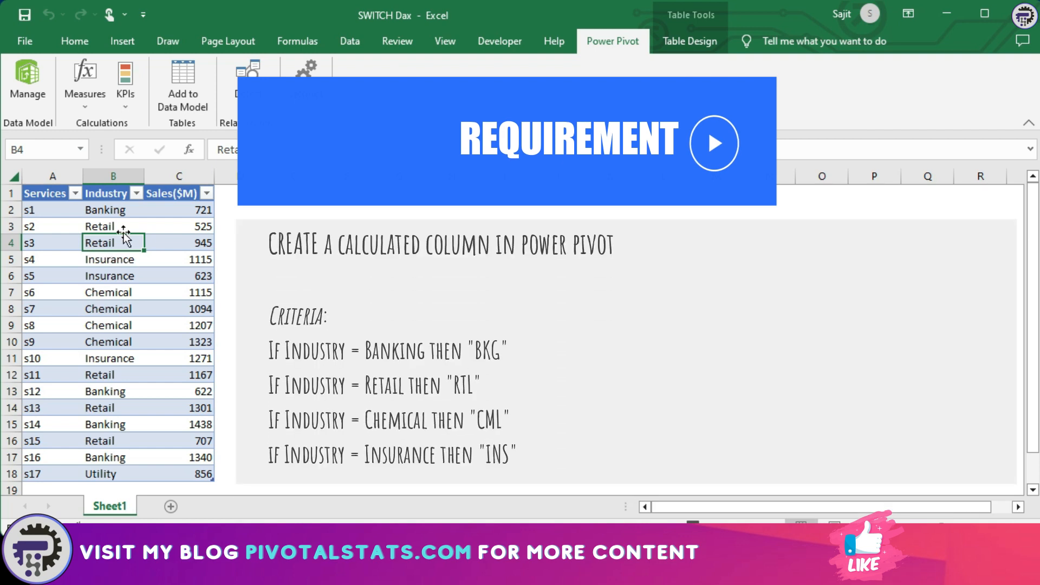
left_click(113, 209)
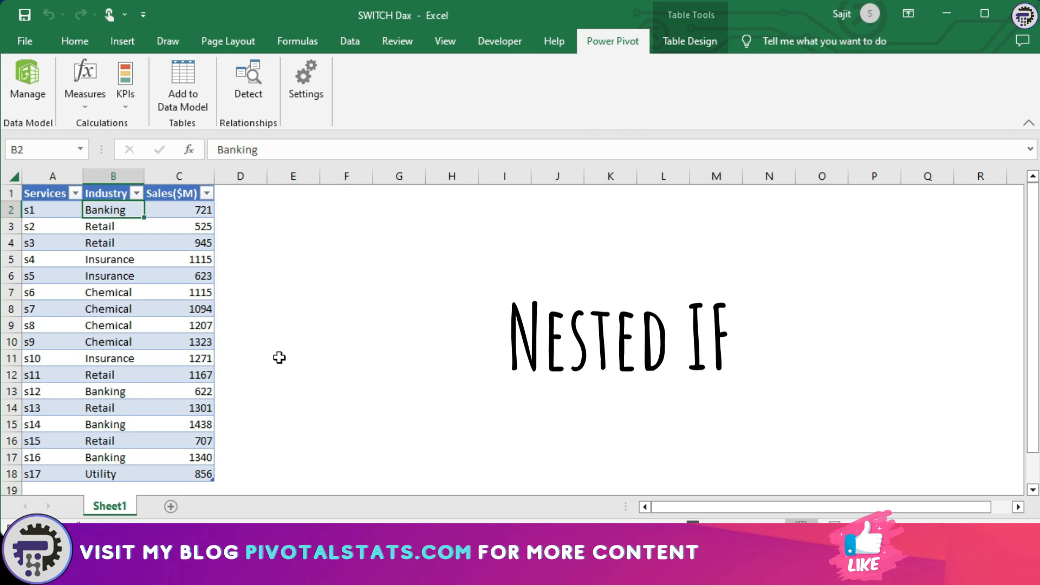
mouse_move(214, 339)
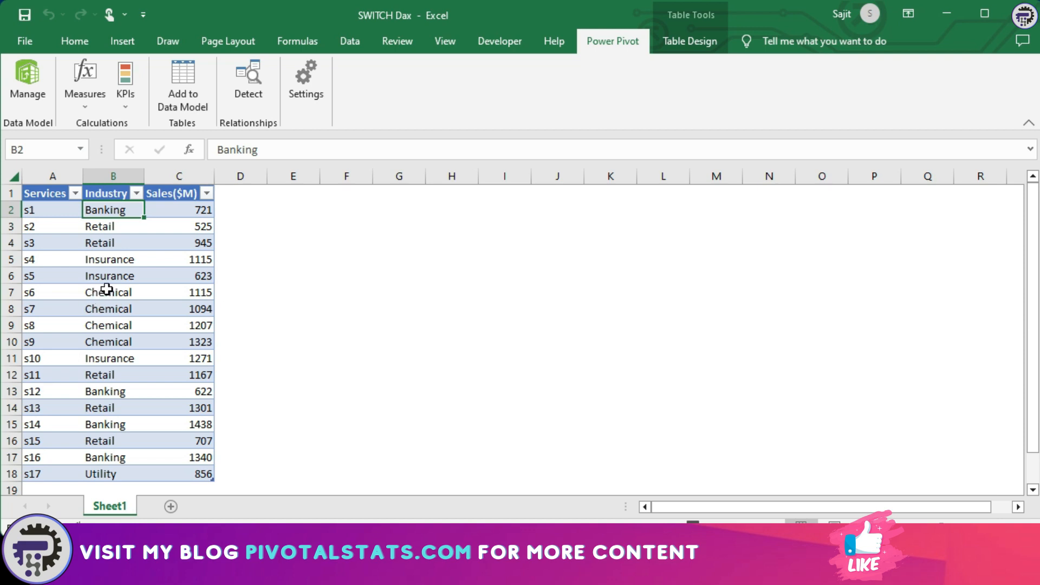
left_click(108, 292)
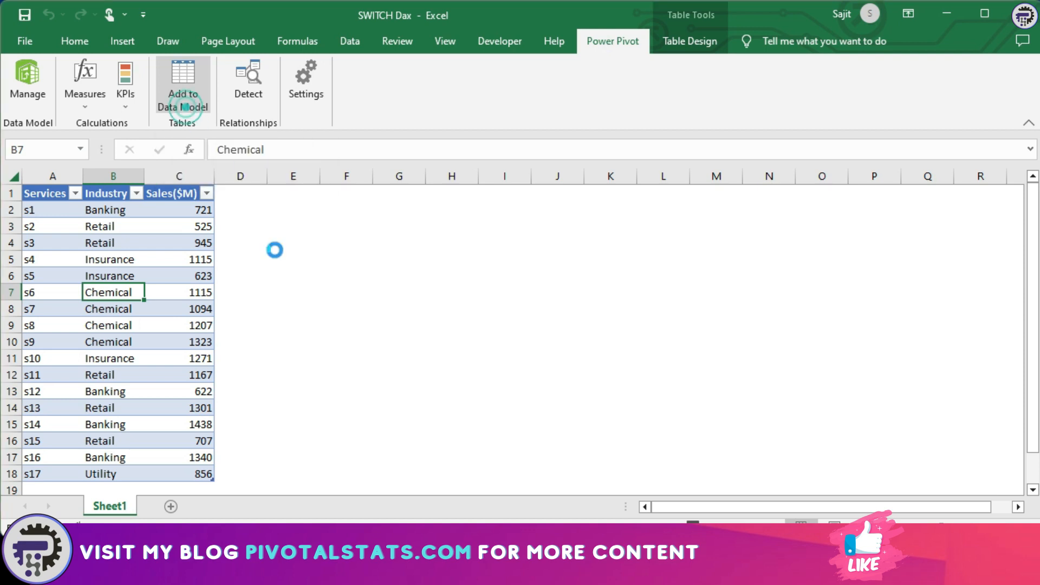
left_click(182, 80)
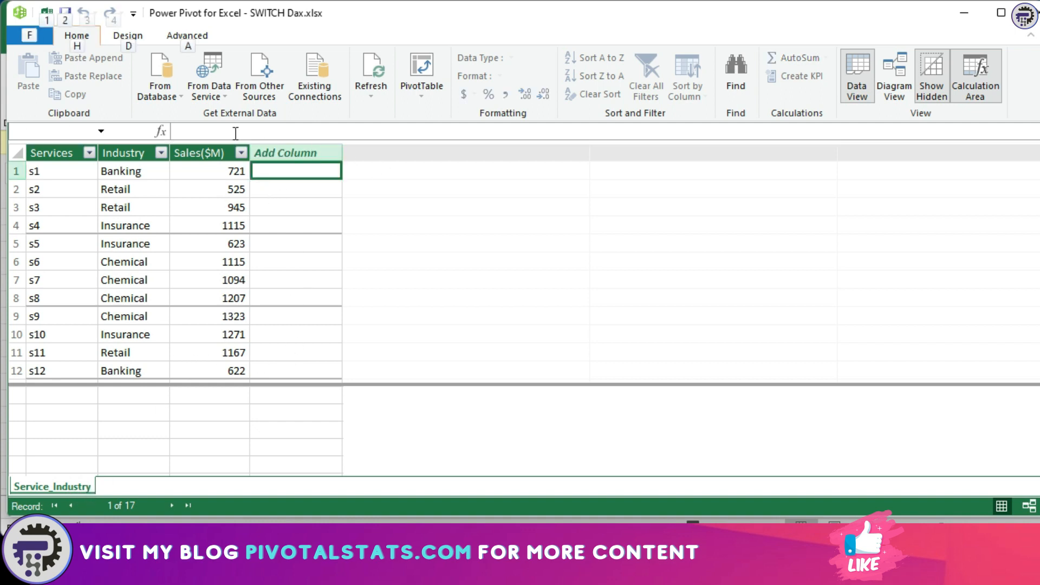
- Start the new column's formula: =IF(Service_Industry[Industry]="Banking","BKG"
left_click(234, 132)
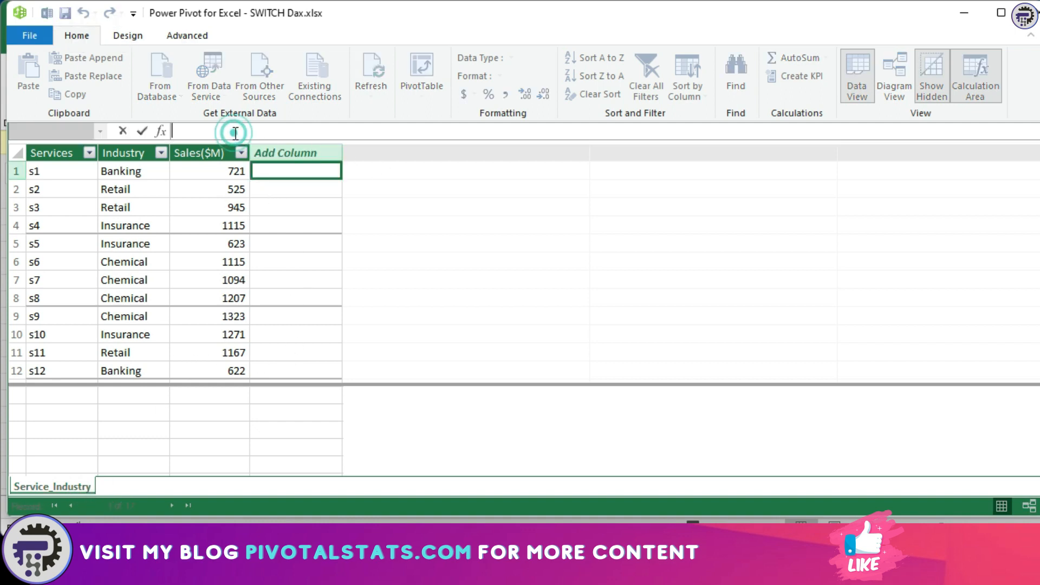
type("=")
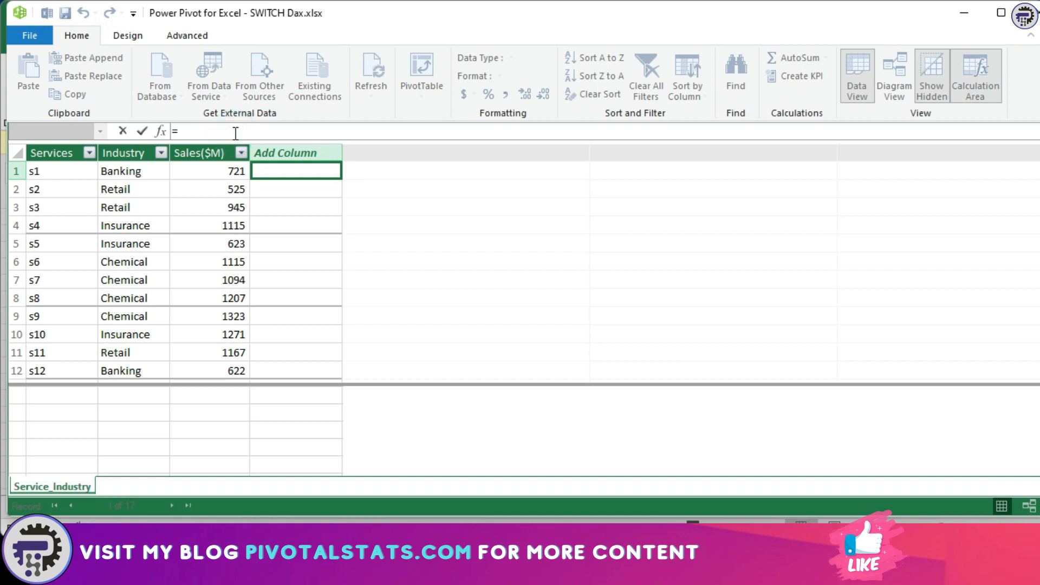
type("IF(Service_Industry[Industry]")
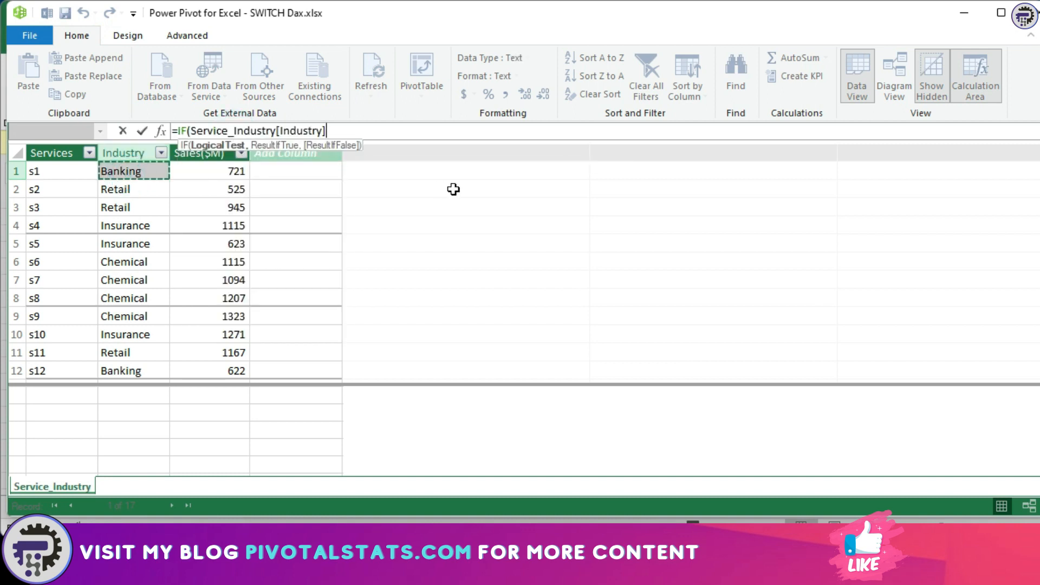
type("=\"")
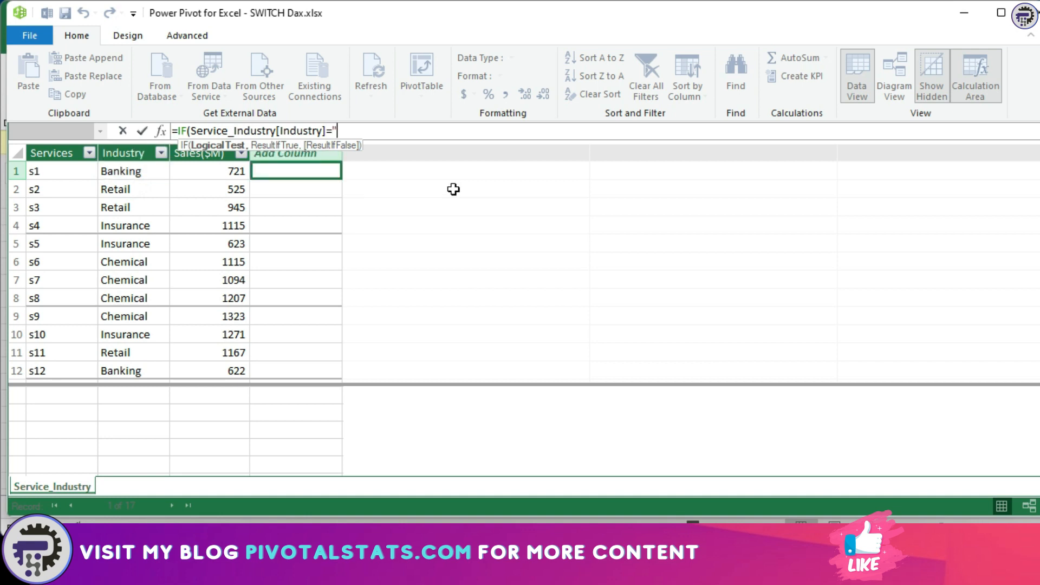
type("Banking\"")
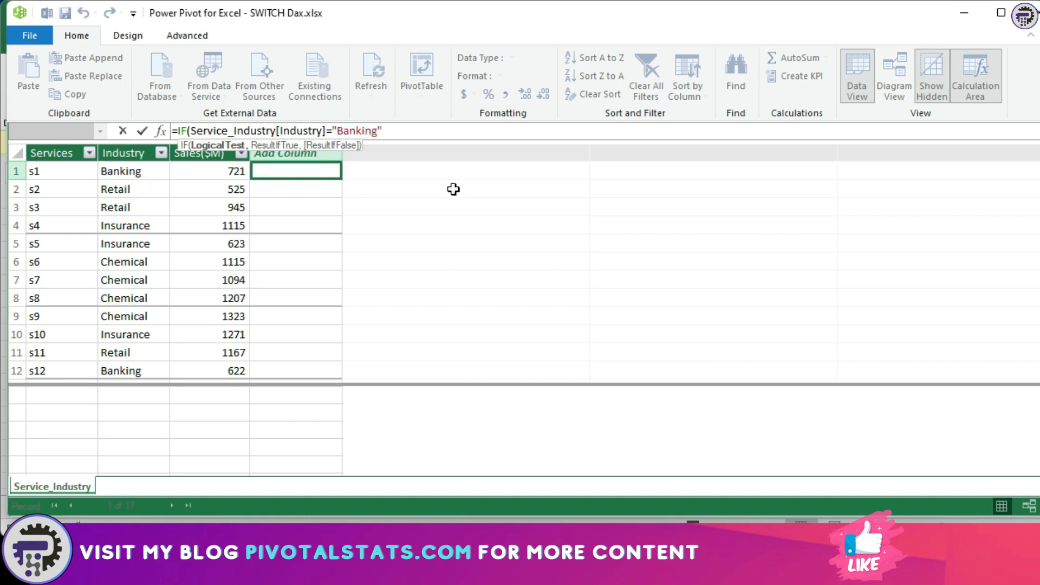
type(",\"BKG")
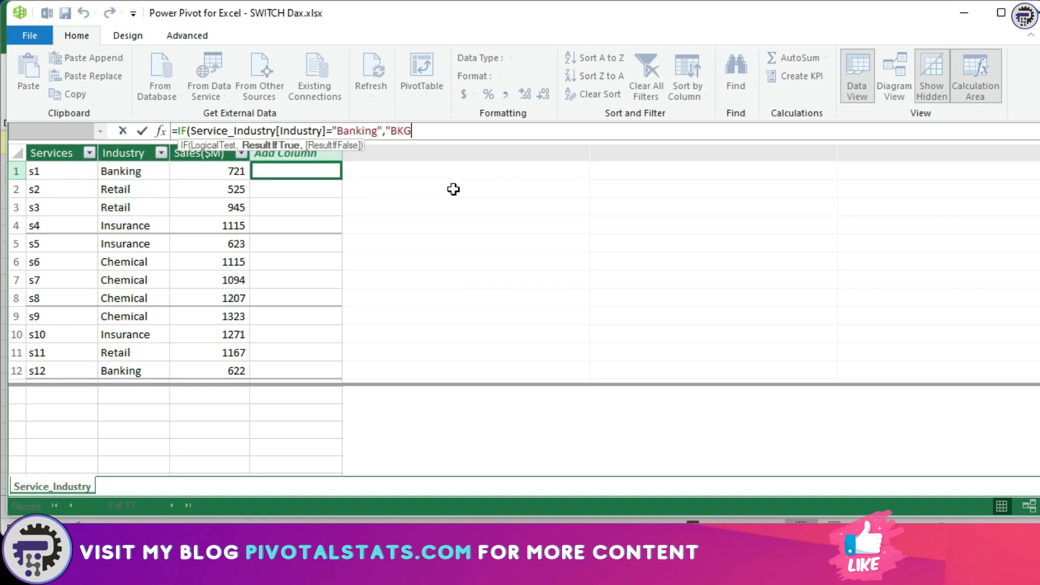
- Add nested IF branches mapping Retail to RTL and Chemical to CML, defaulting to INS
type(",if")
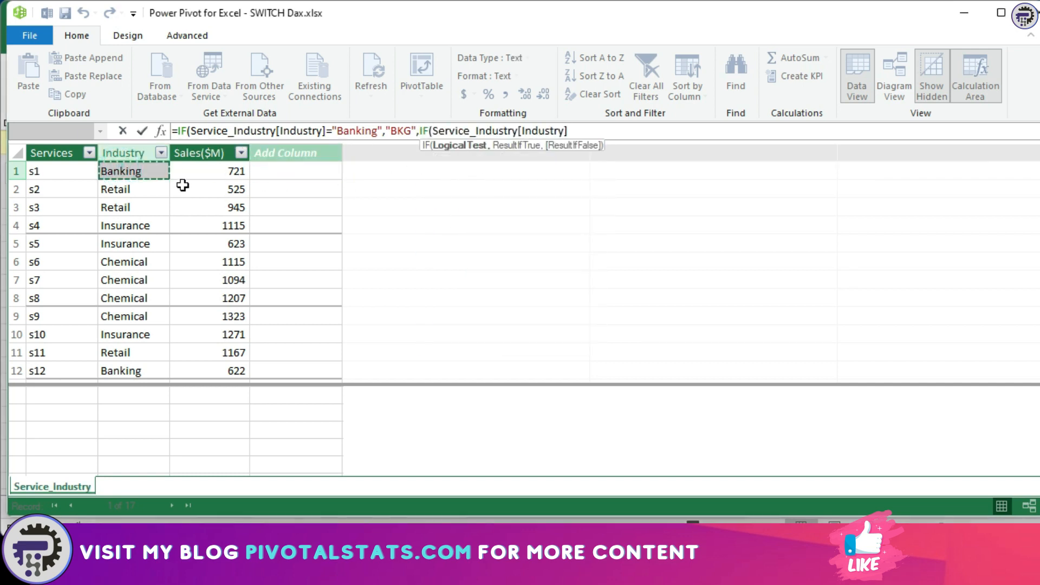
type("=\"Re")
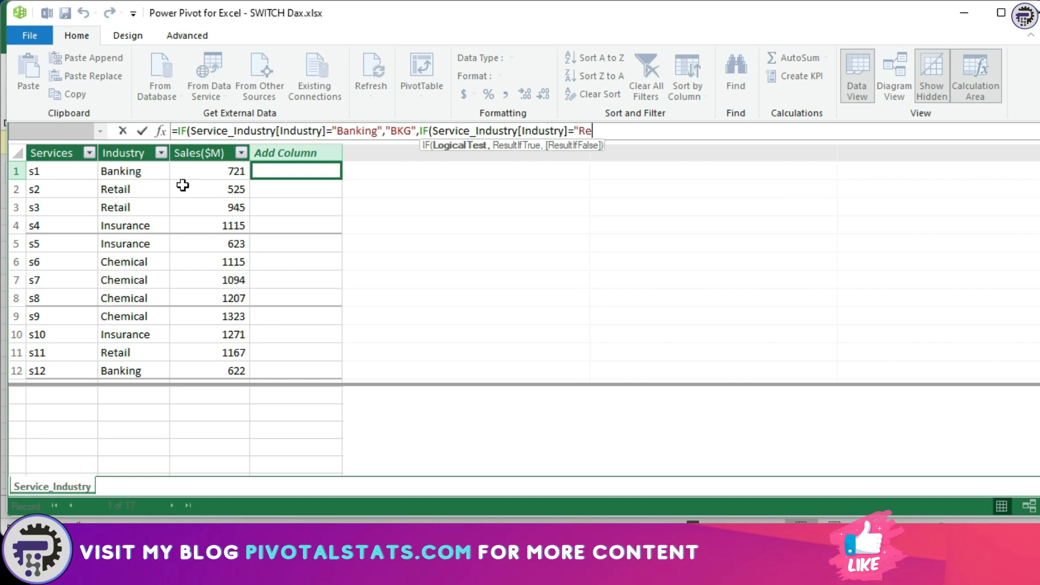
type("tail\",")
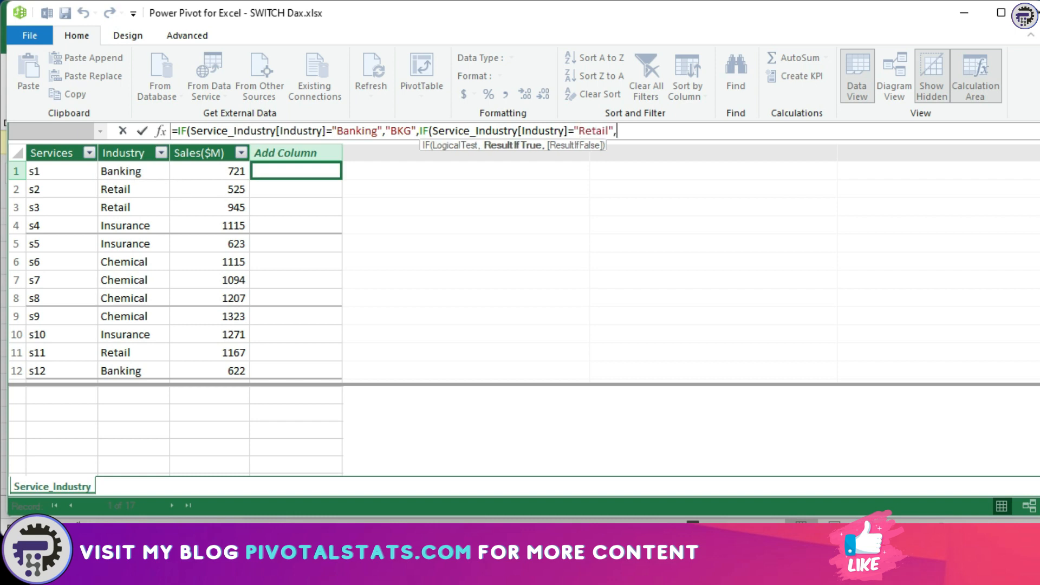
type("\"RL")
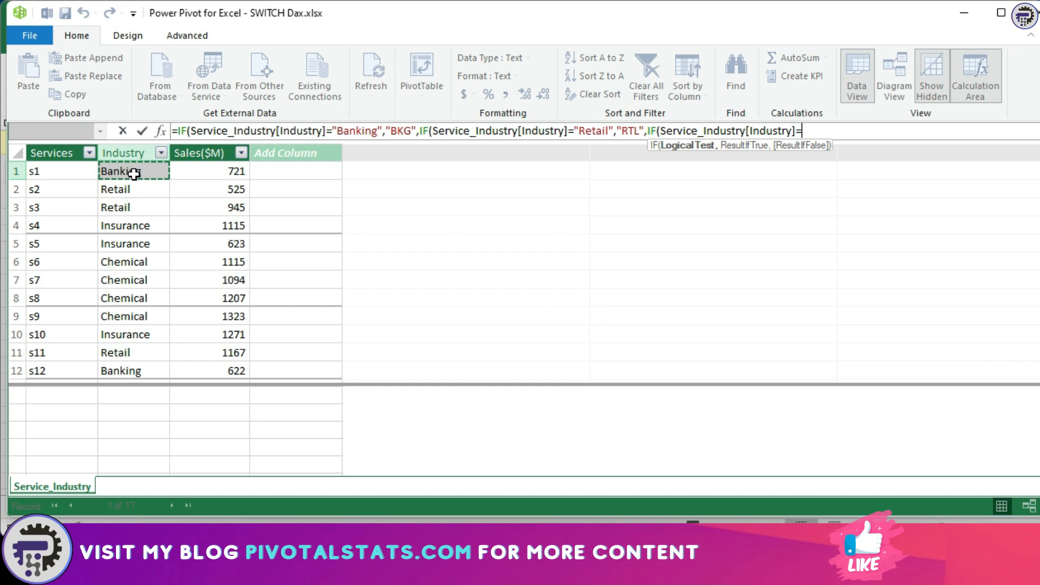
type("\"Chemi")
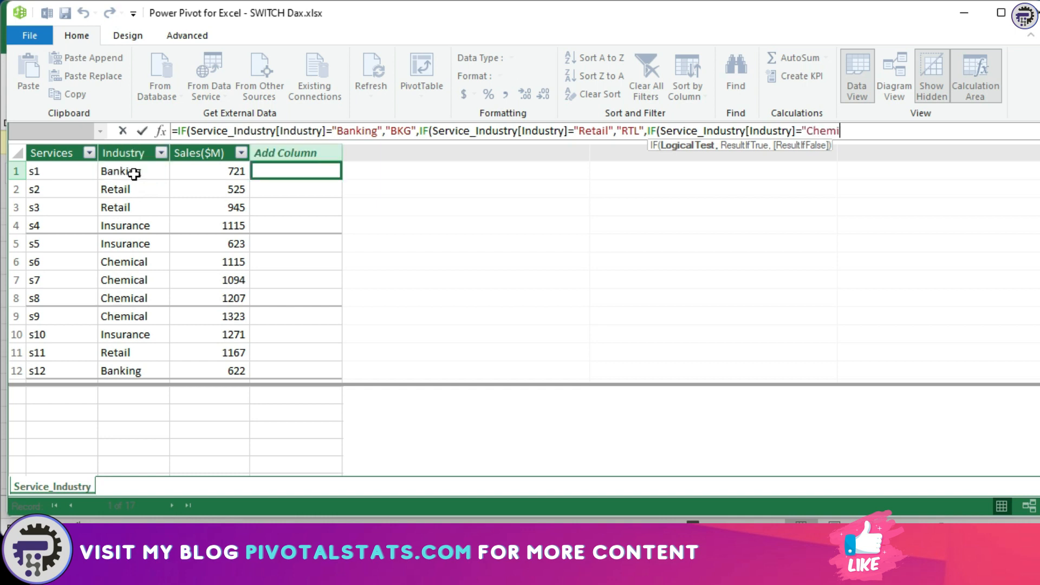
type("cal\",")
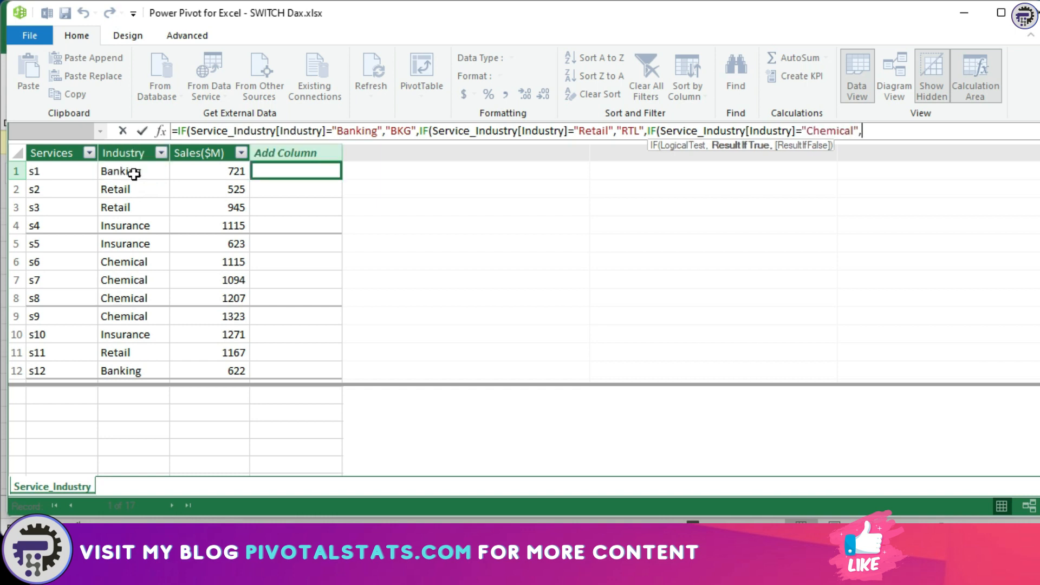
type("\"CML\"")
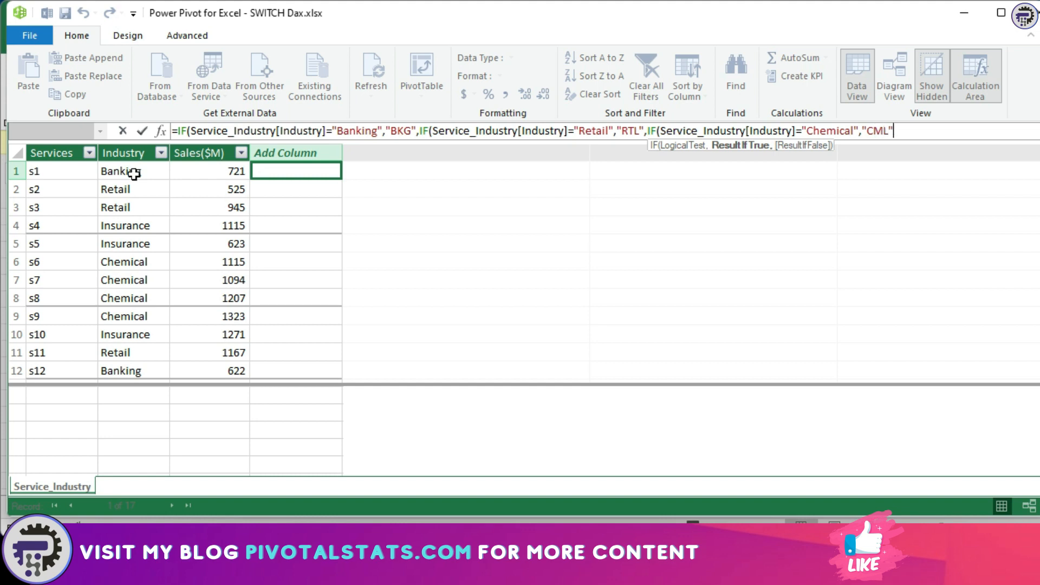
type(",\"INS")
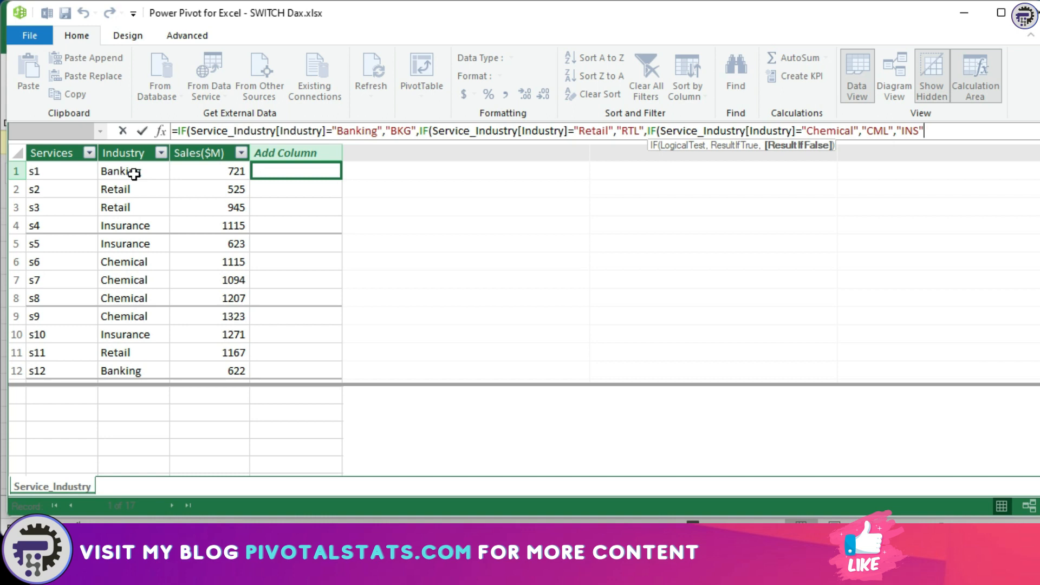
- Enter the nested IF formula so Calculated Column 1 fills with BKG, RTL, CML and INS
type(")))")
key("Enter")
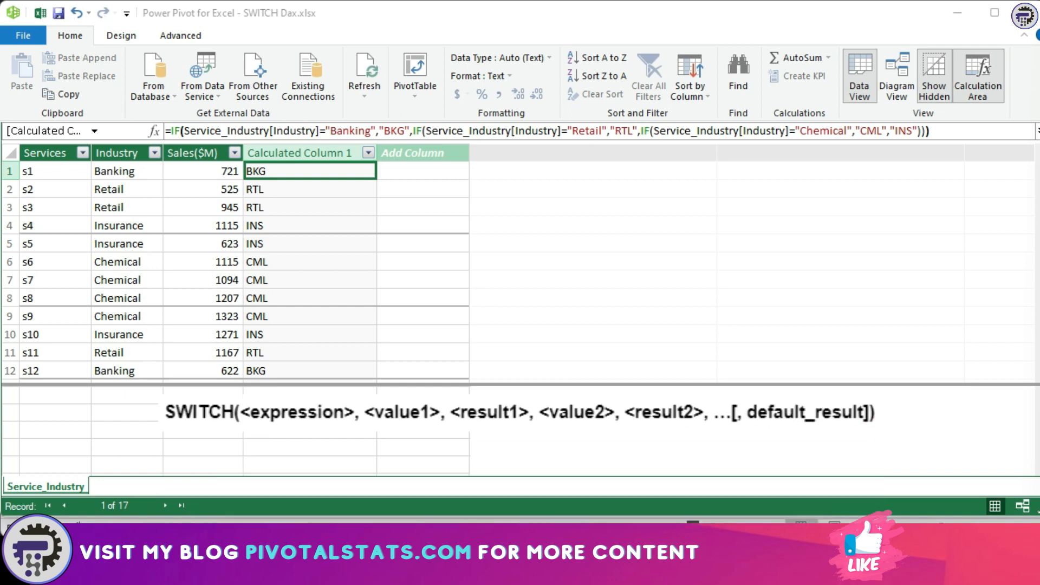
left_click(297, 412)
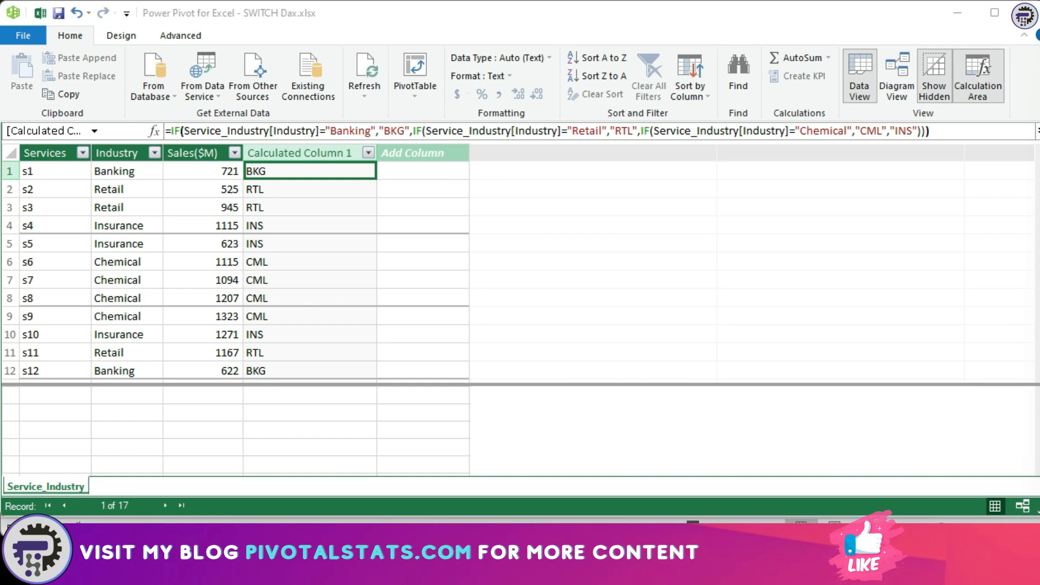
mouse_move(415, 172)
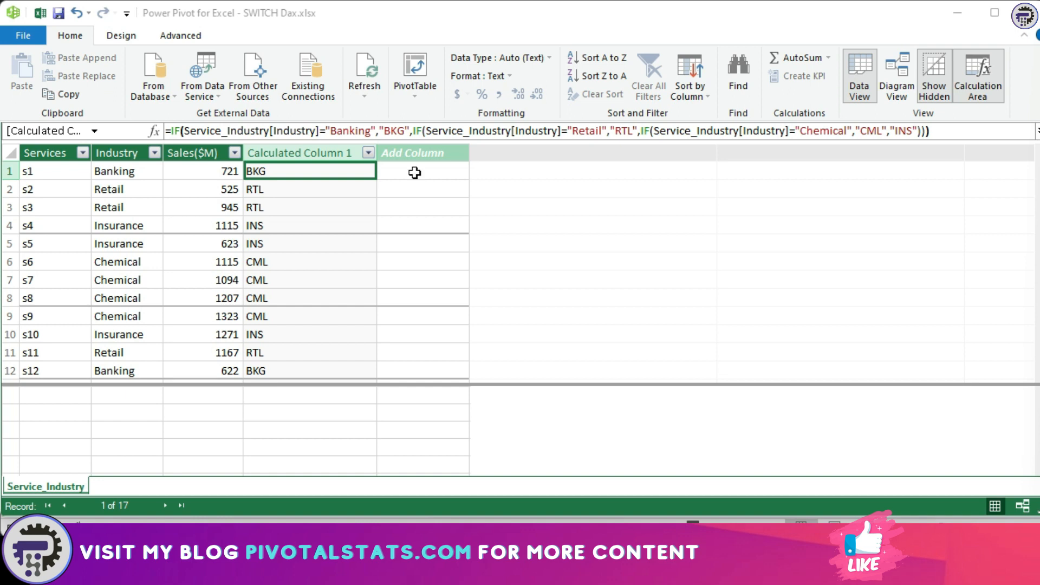
- Begin a new column formula =SWITCH(Service_Industry[Industry],"Banking" beside Calculated Column 1
left_click(422, 171)
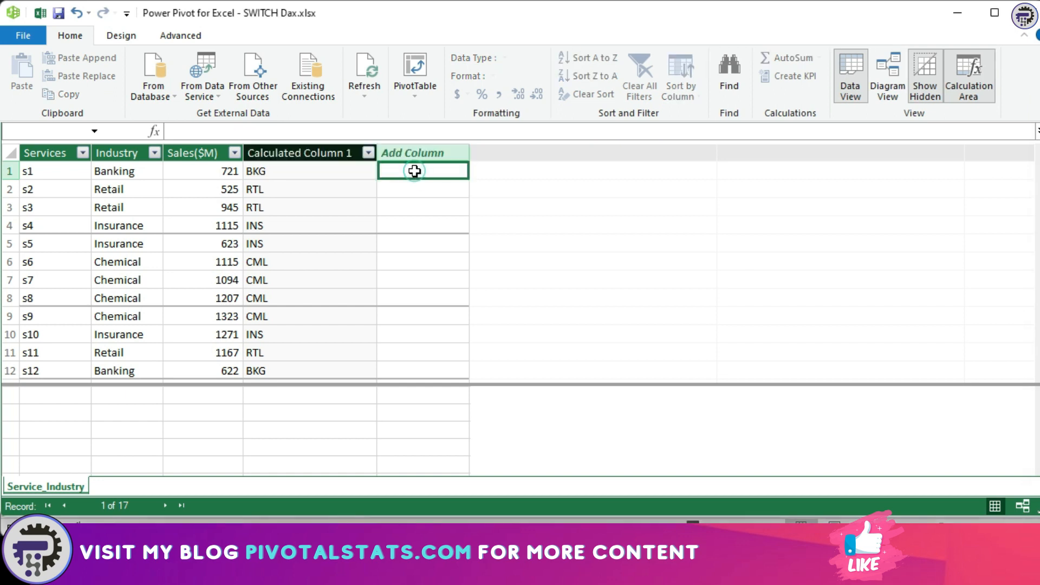
left_click(423, 170)
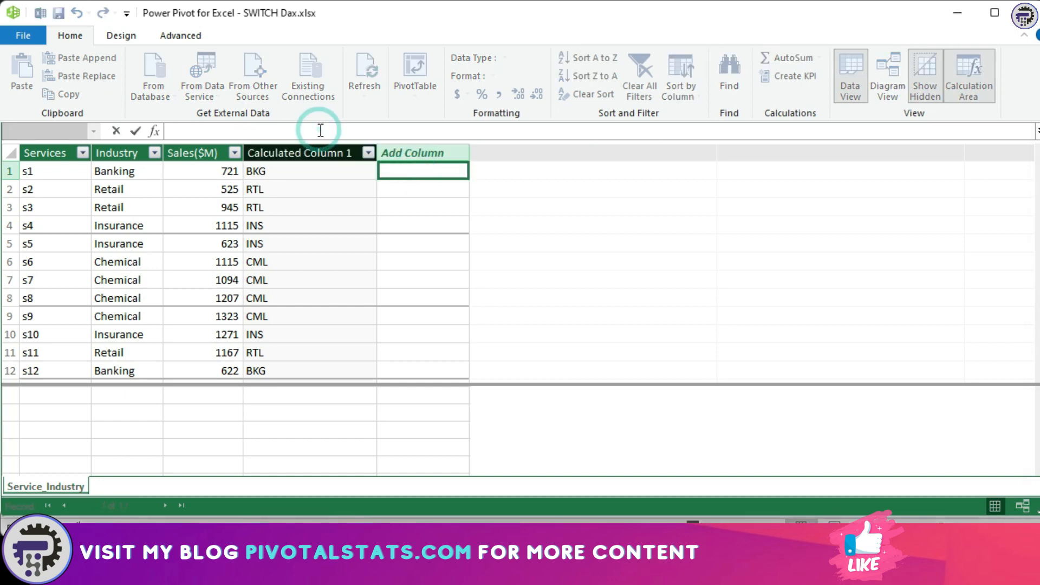
type("=SWITCH(")
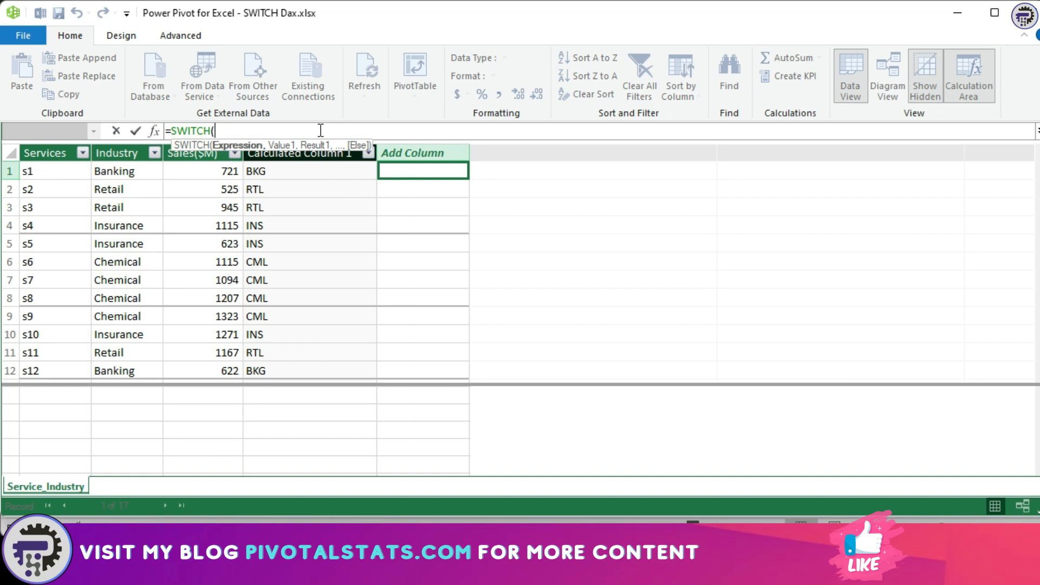
mouse_move(102, 178)
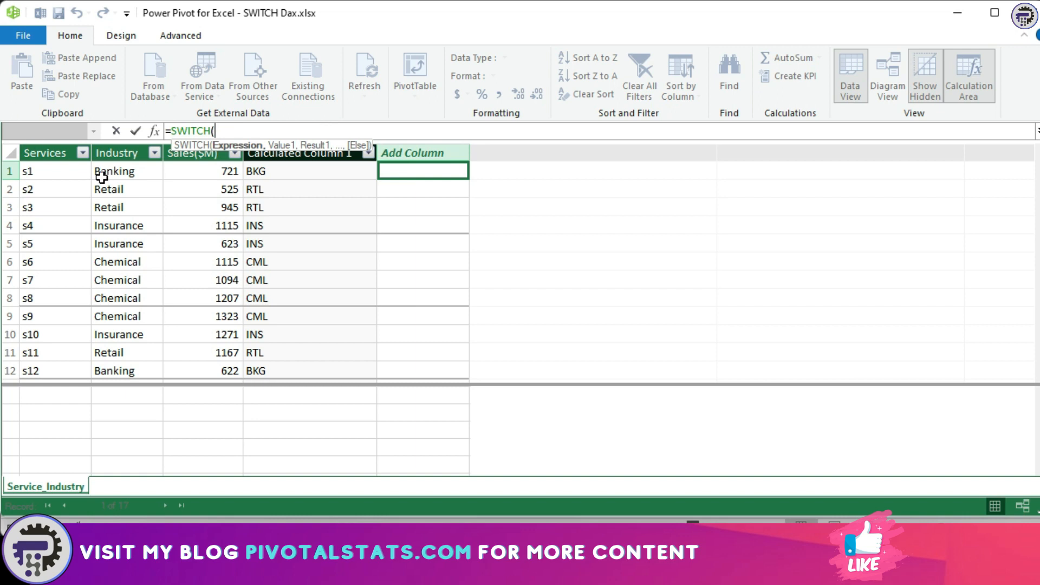
left_click(114, 170)
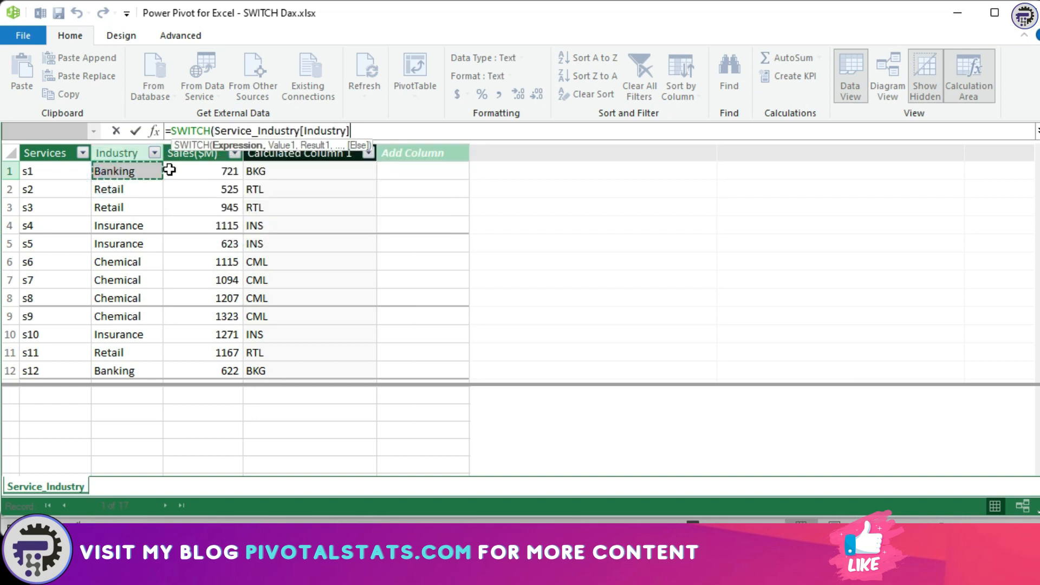
type(",")
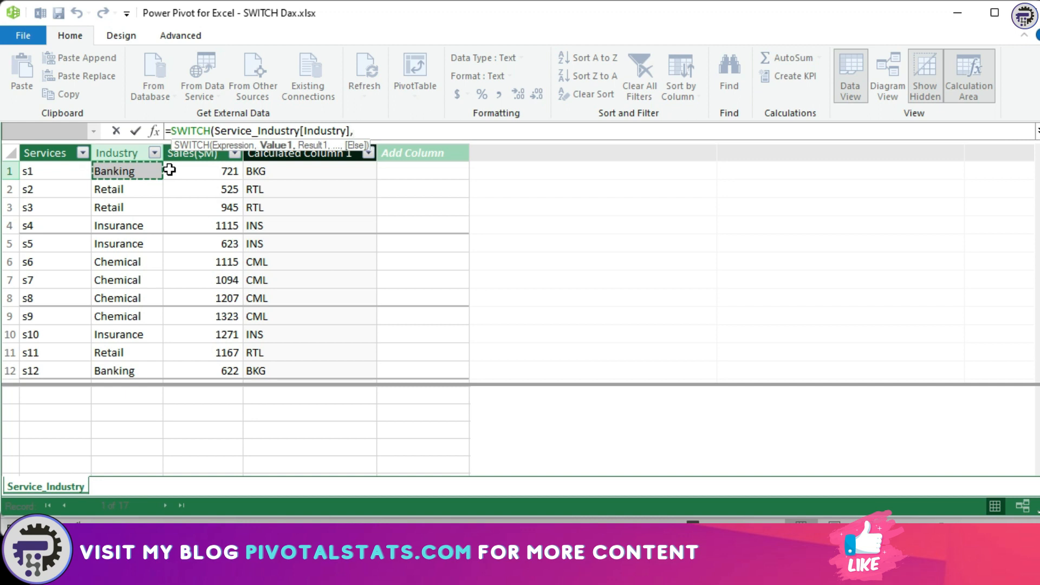
type("\"Banking\"")
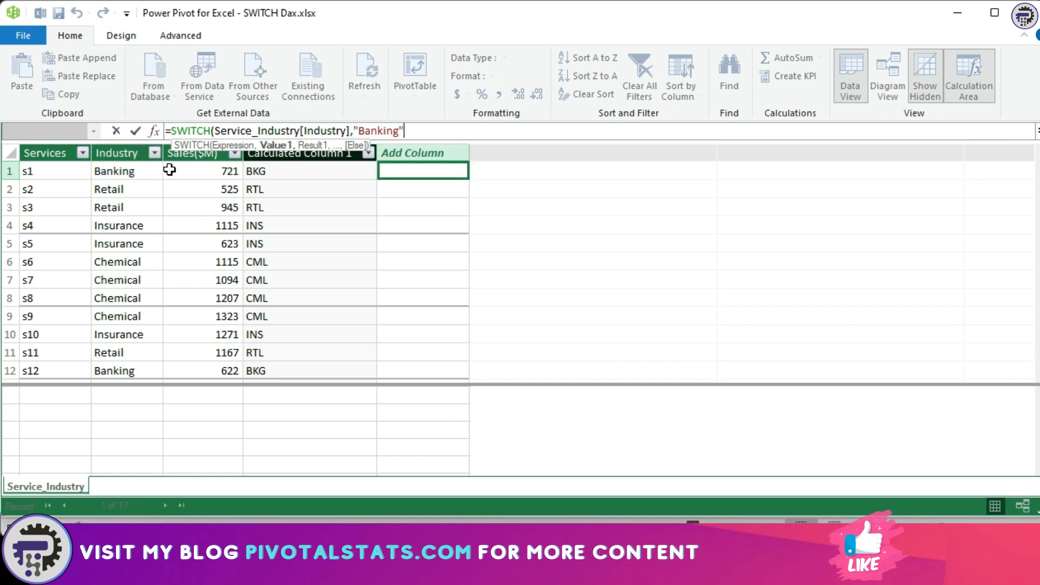
- Complete the SWITCH mapping to BKG, RTL, CML and INS, with OTH as the default
type(",\"BK")
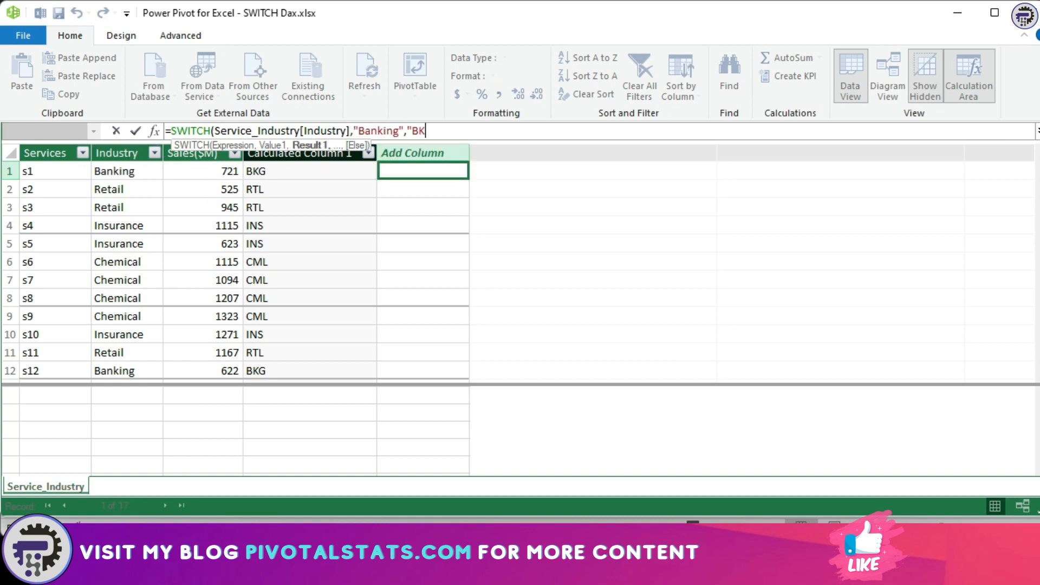
type("G\",R")
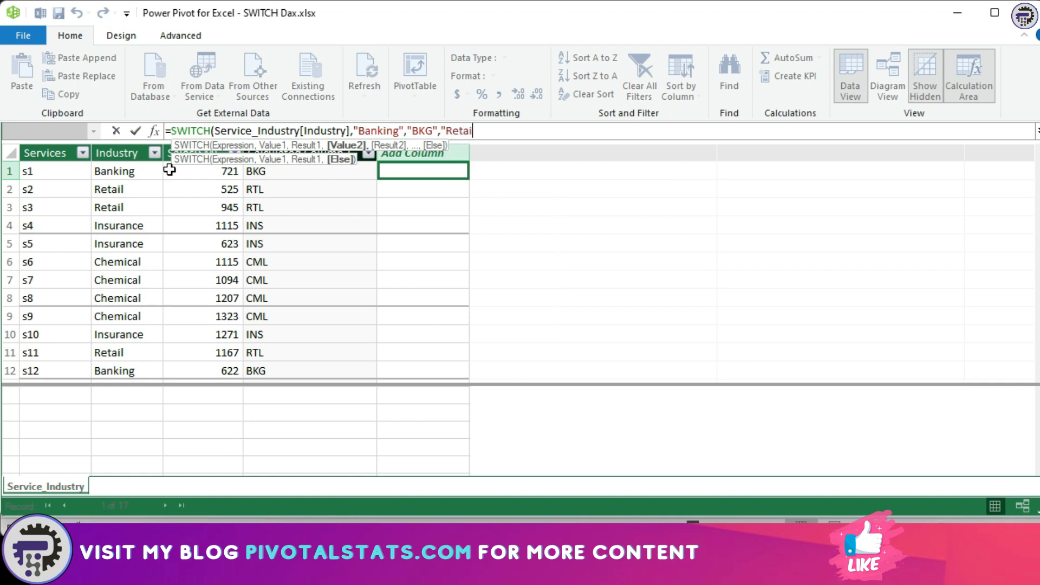
type("l\",\"RTL\",\"Chemical\"")
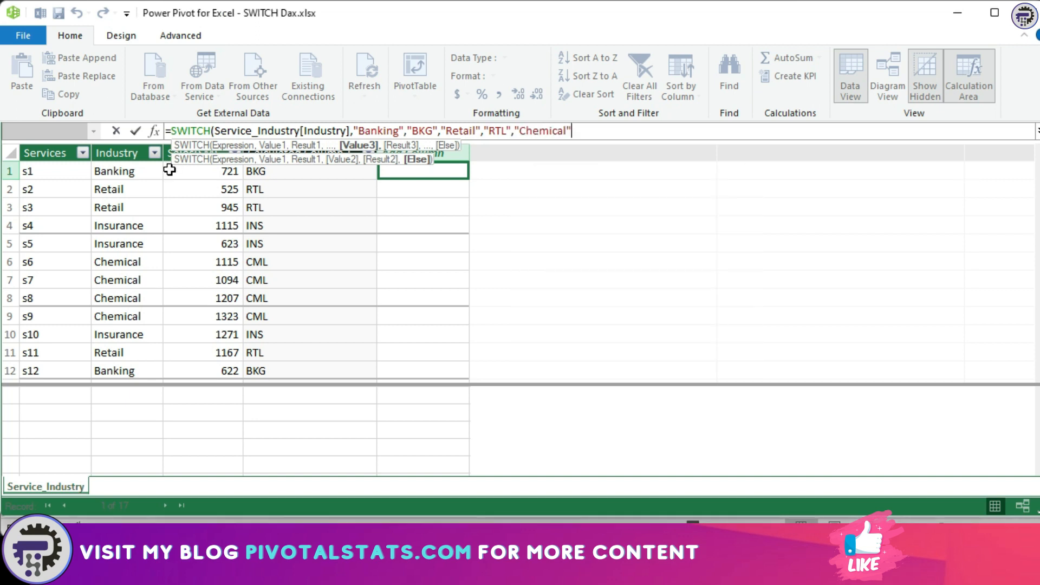
type(",\"CML")
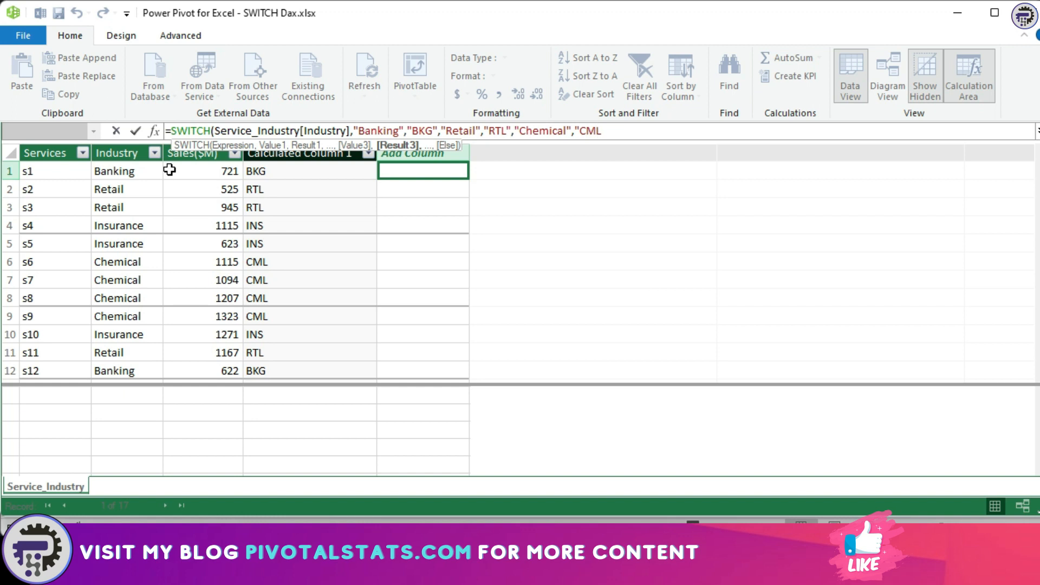
type("\"")
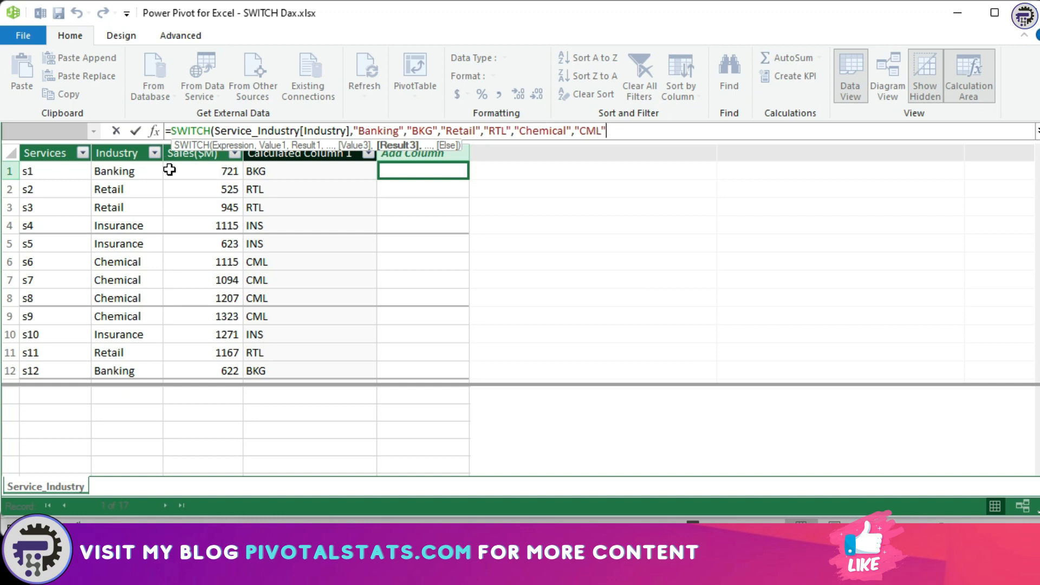
type(",\"Insurance\",\"")
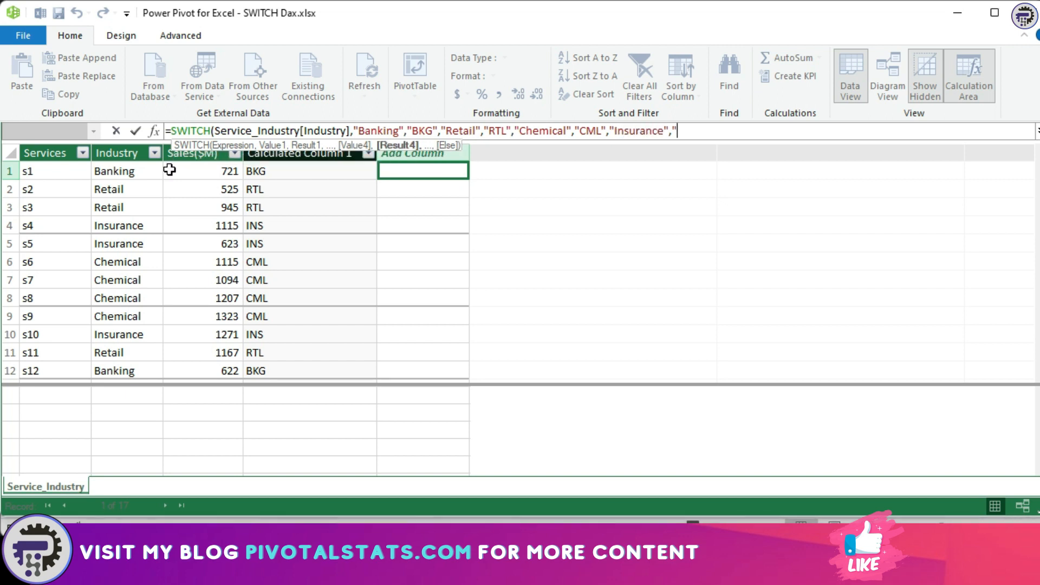
type("INS\"")
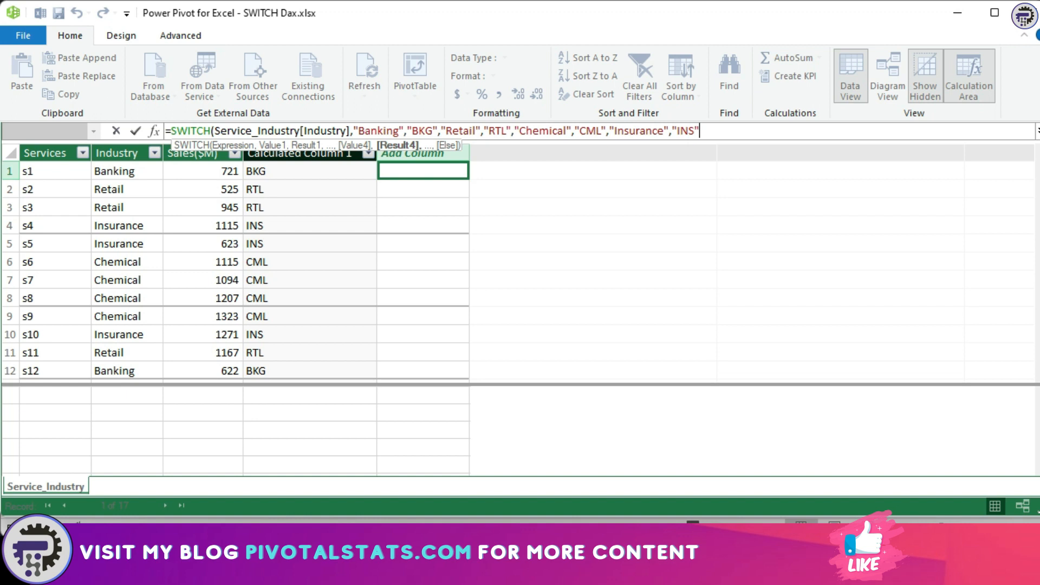
type(",\"")
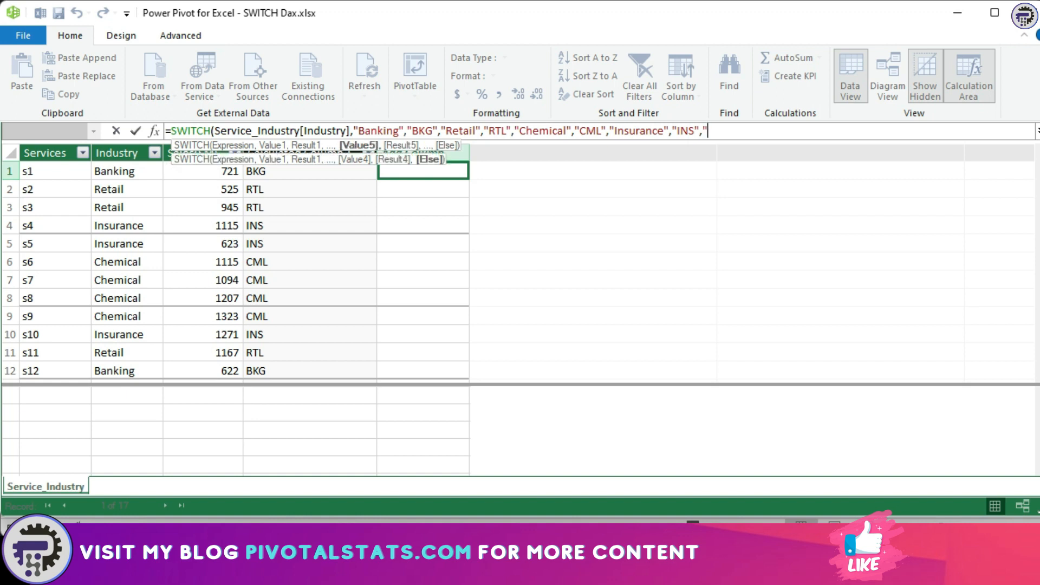
type("OTH\")")
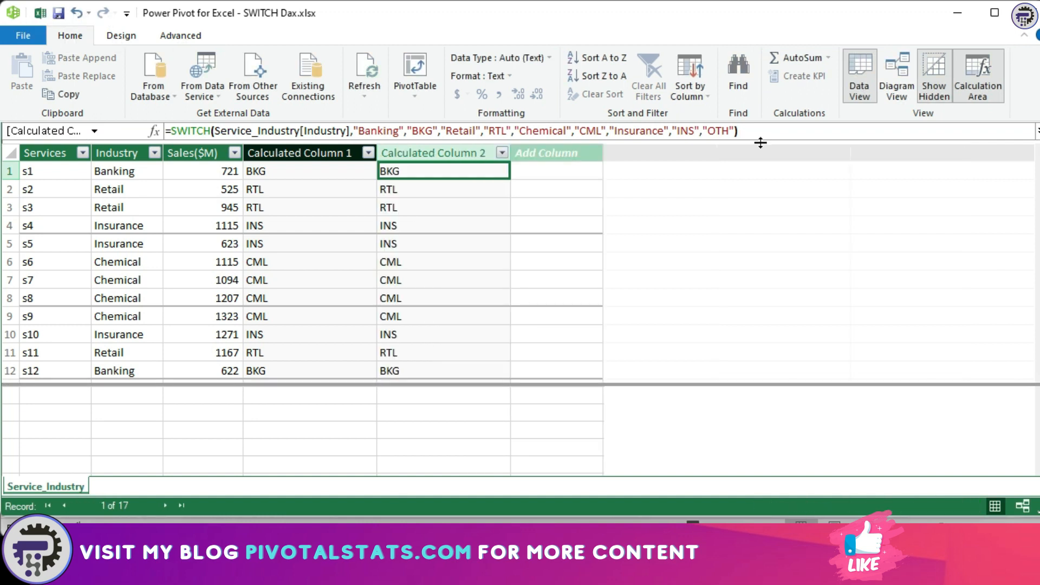
mouse_move(713, 123)
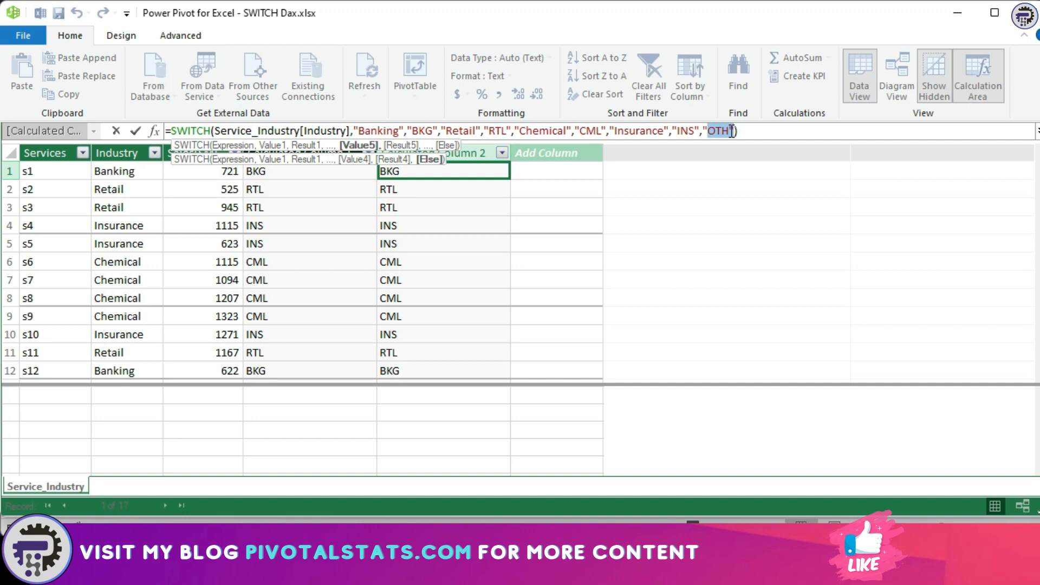
mouse_move(434, 216)
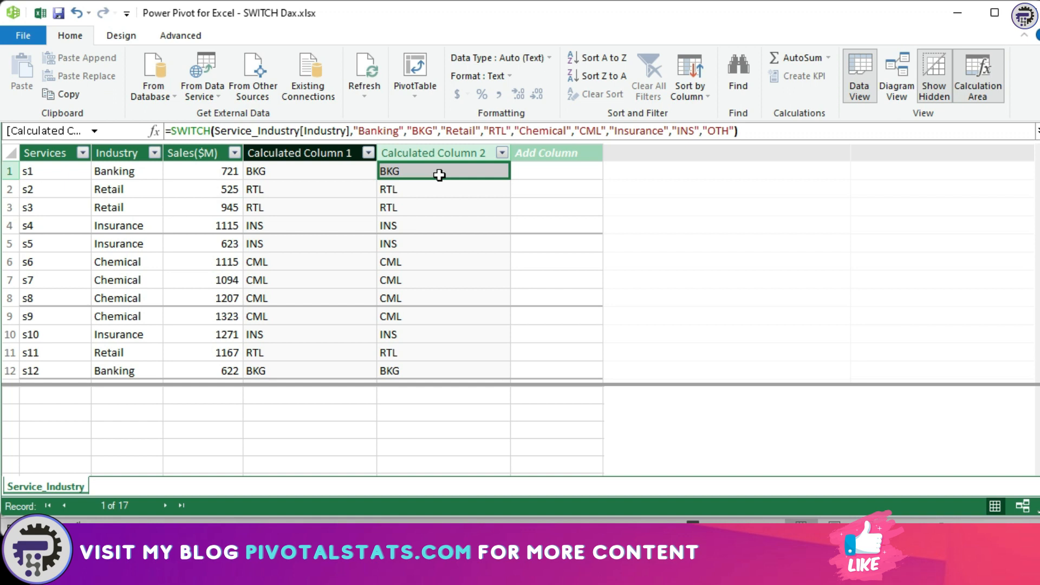
mouse_move(300, 172)
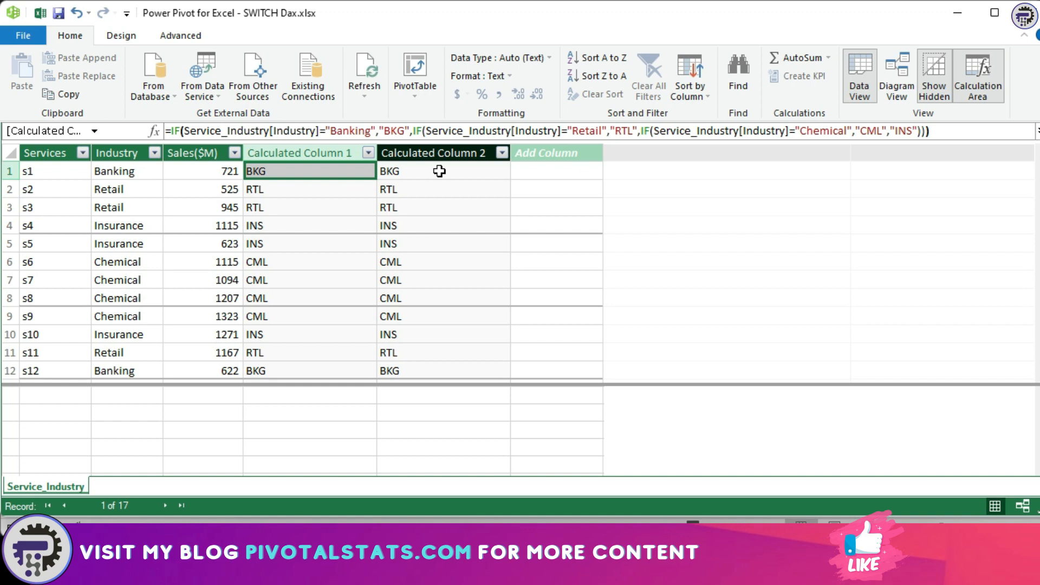
mouse_move(437, 171)
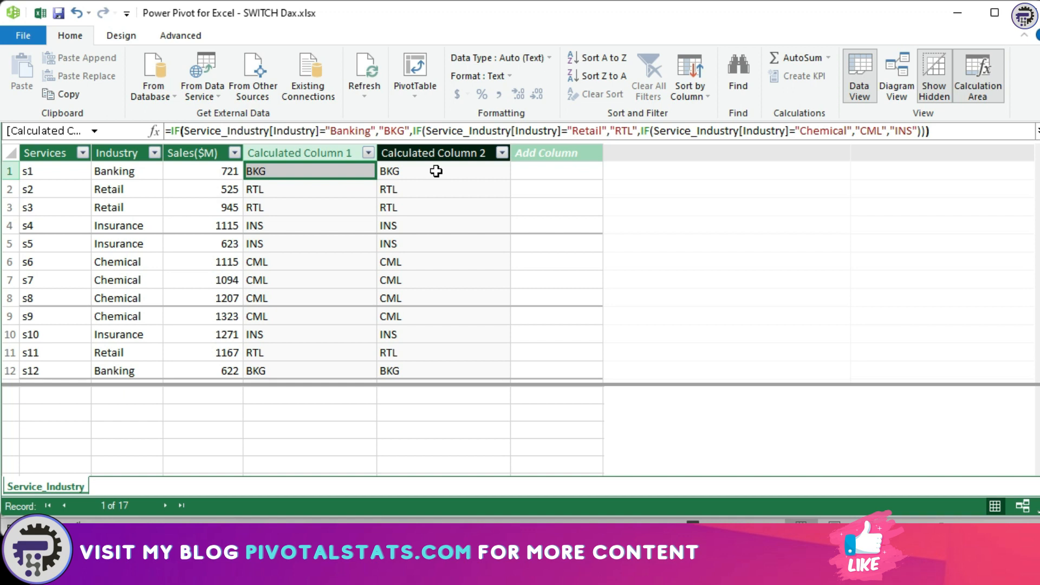
left_click(438, 171)
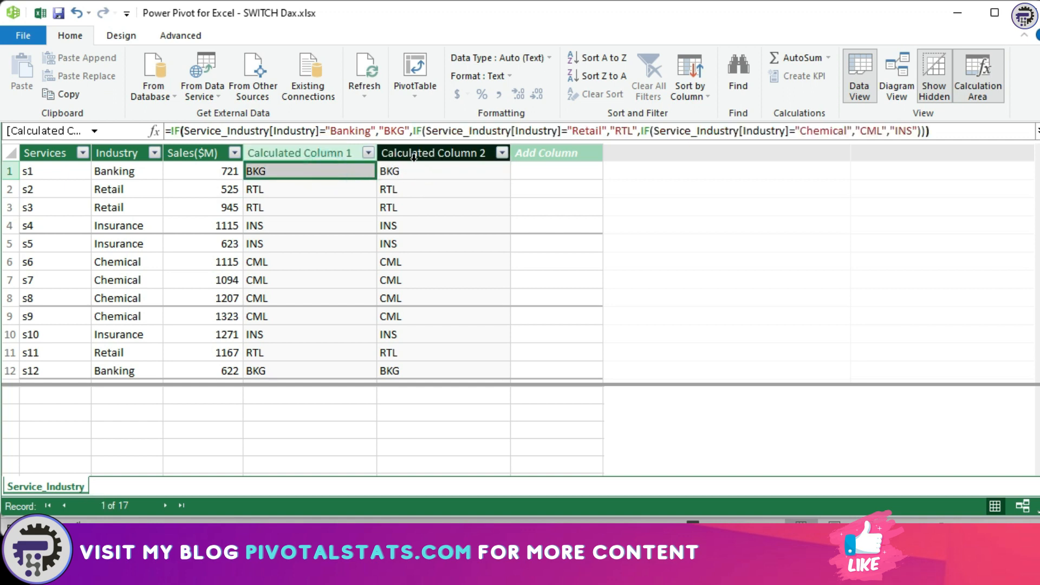
mouse_move(411, 172)
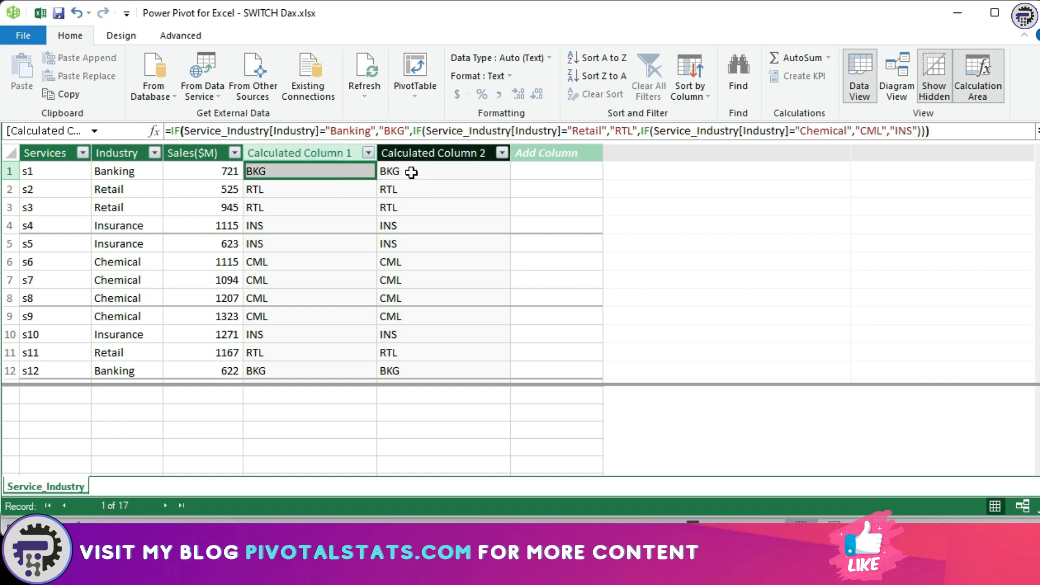